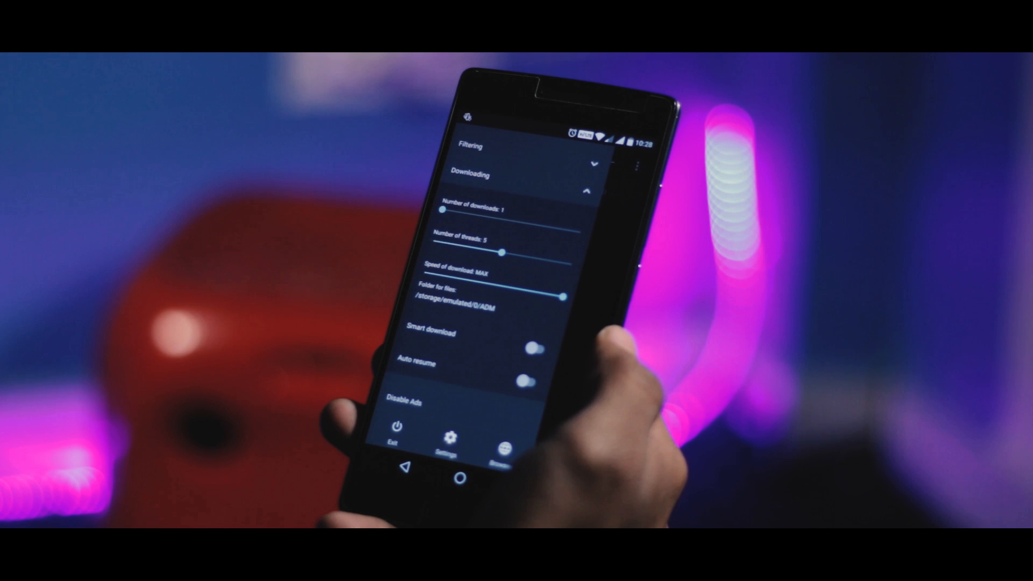
Step: Start messaging from Plus Messenger's welcome screen and switch to the empty Groups tab
{"action": "left_click_drag", "start_coordinate": [442, 210], "coordinate": [501, 211]}
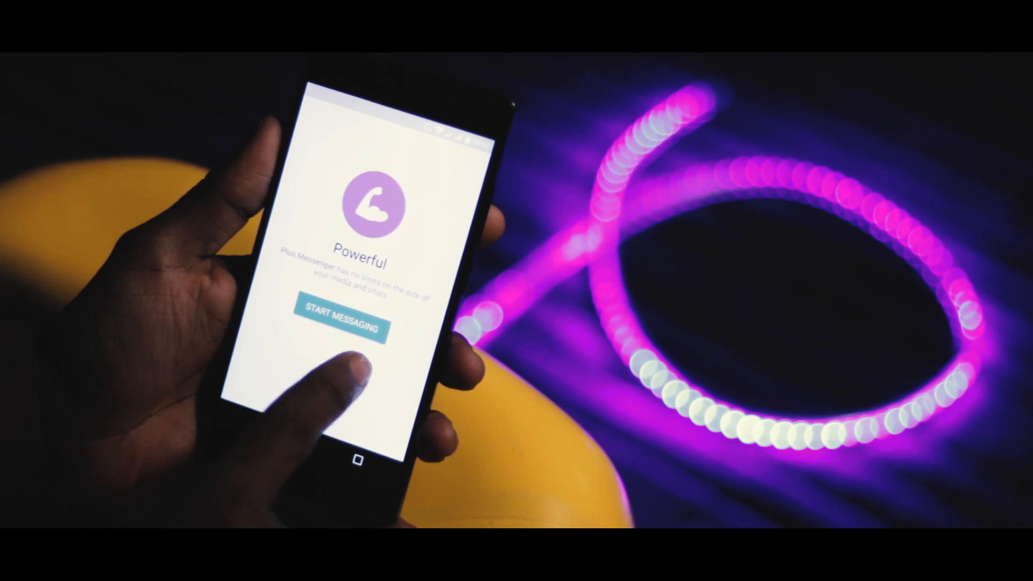
{"action": "left_click", "coordinate": [341, 313]}
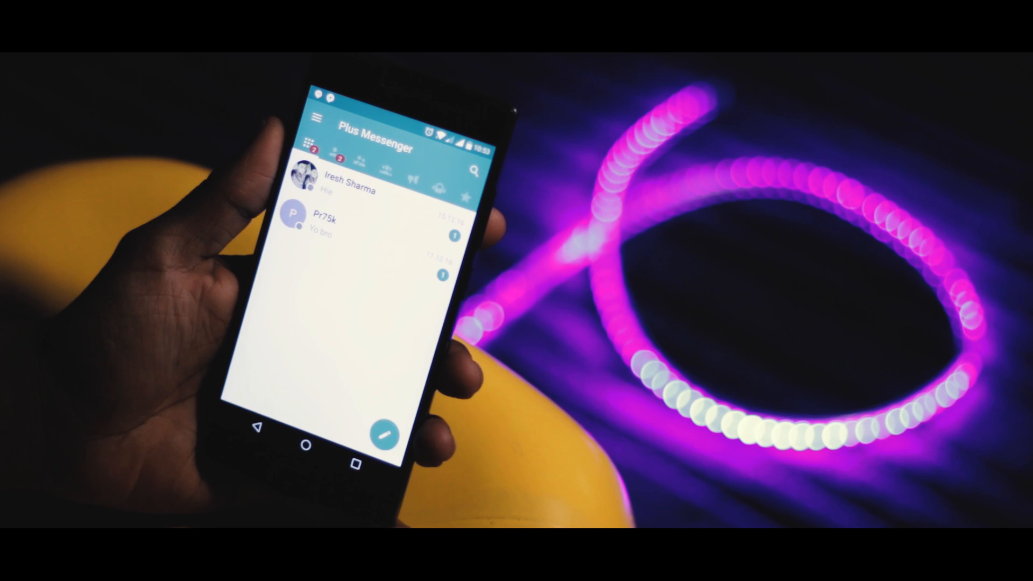
{"action": "left_click", "coordinate": [336, 164]}
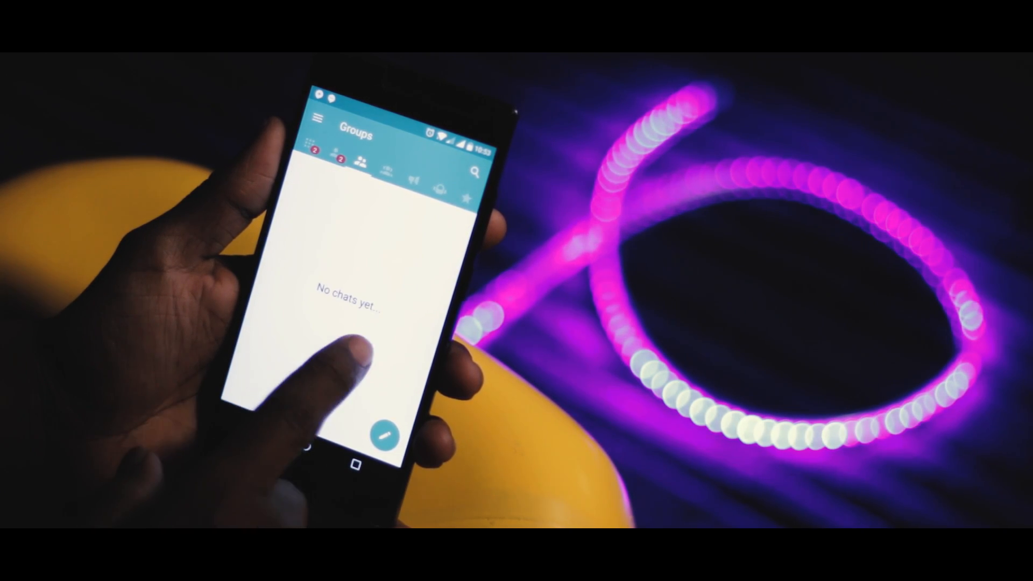
{"action": "left_click", "coordinate": [318, 118]}
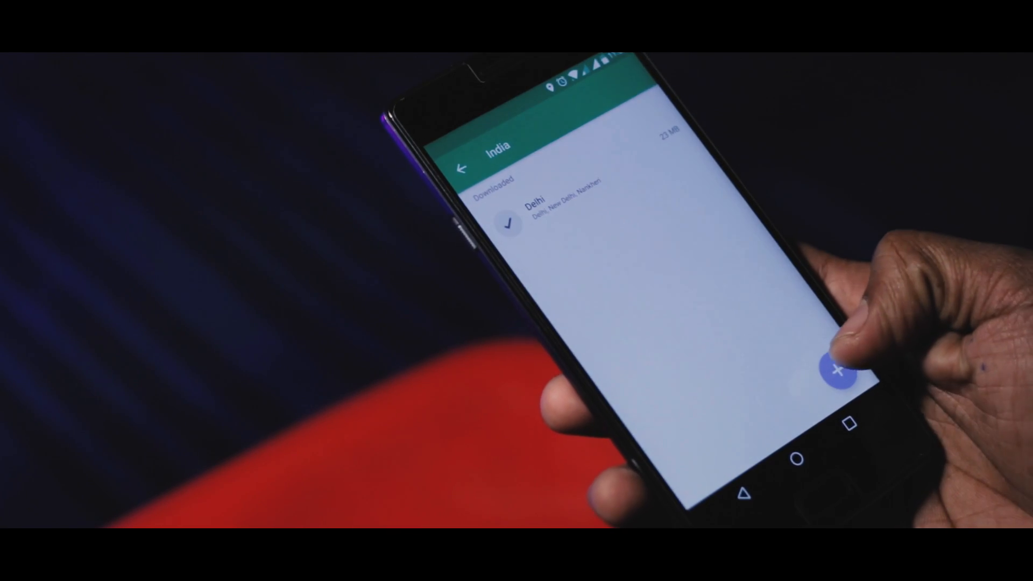
Step: Show India's downloaded-maps list in Maps.me with the Delhi region present
{"action": "left_click", "coordinate": [838, 370]}
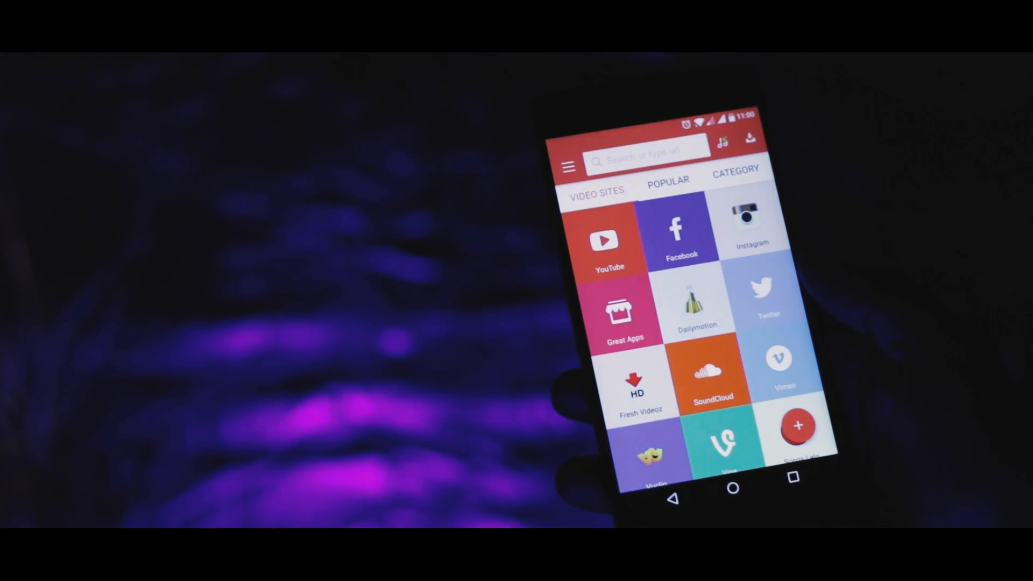
Step: Browse SnapTube's video sites grid, then Popular videos, then the Category list with Music, Games and Sports
{"action": "scroll", "scroll_direction": "down", "scroll_amount": 3}
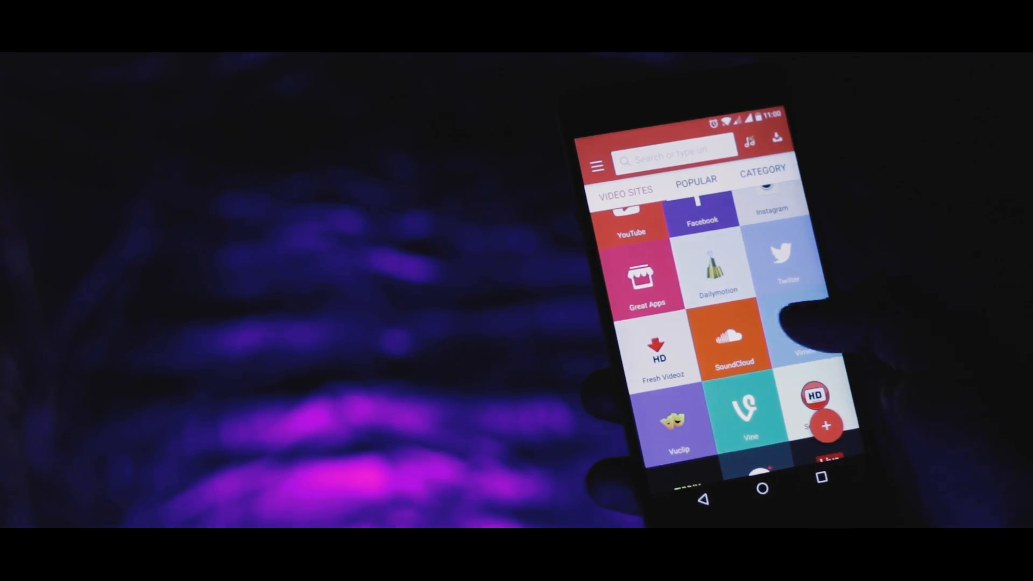
{"action": "left_click", "coordinate": [692, 183]}
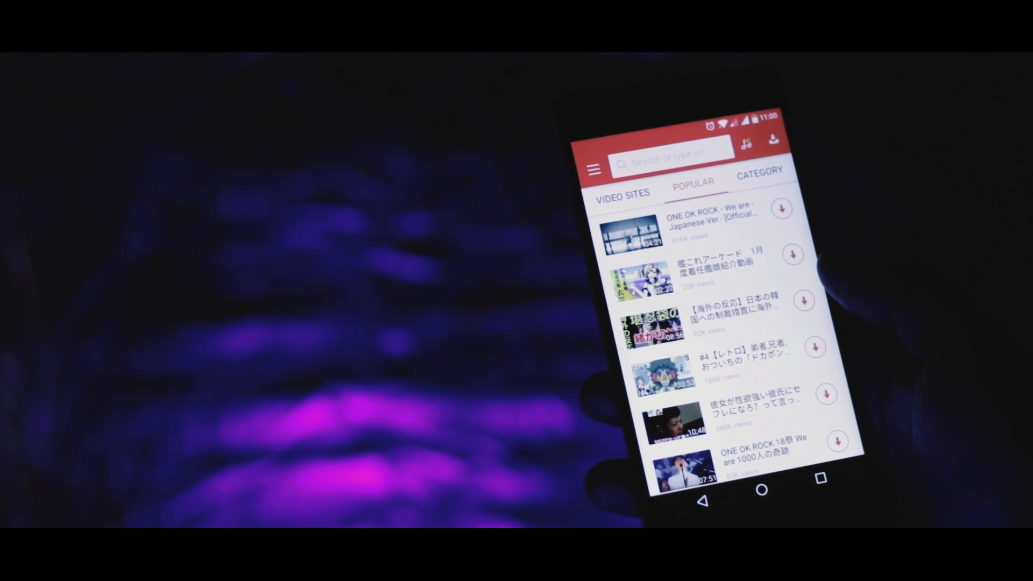
{"action": "left_click", "coordinate": [759, 172]}
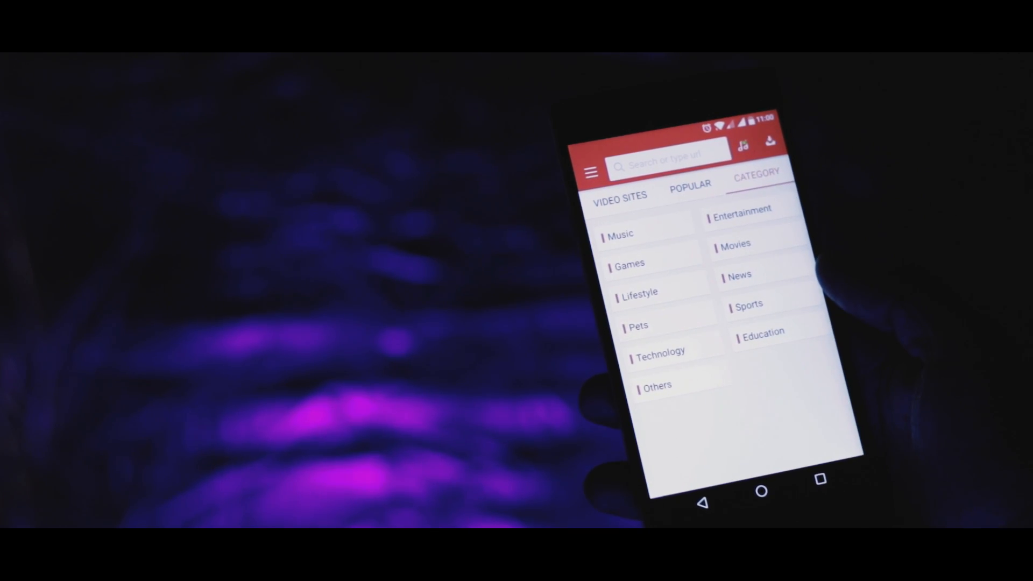